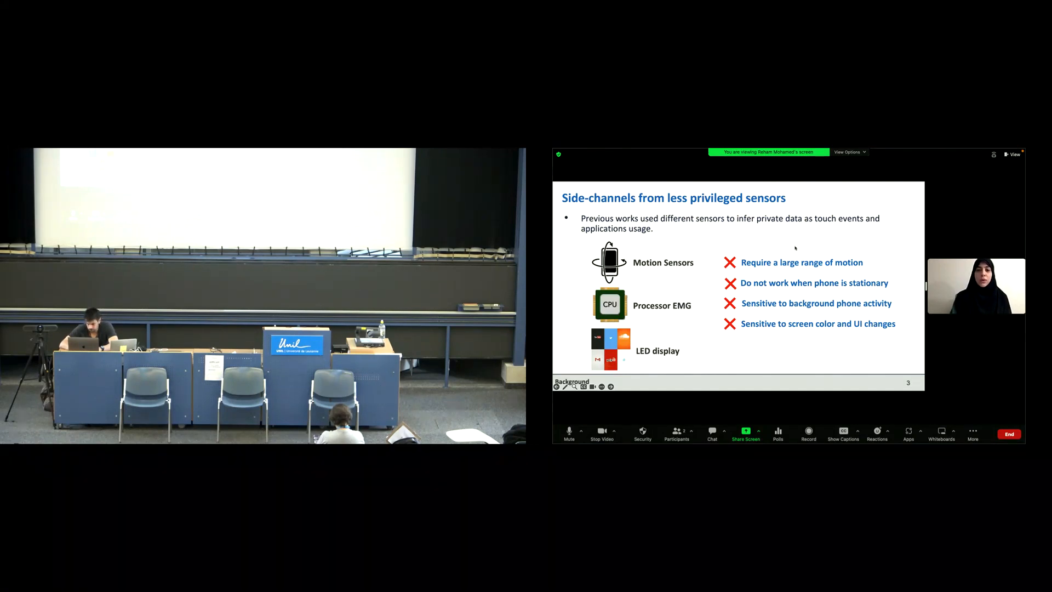
pyautogui.press('Right')
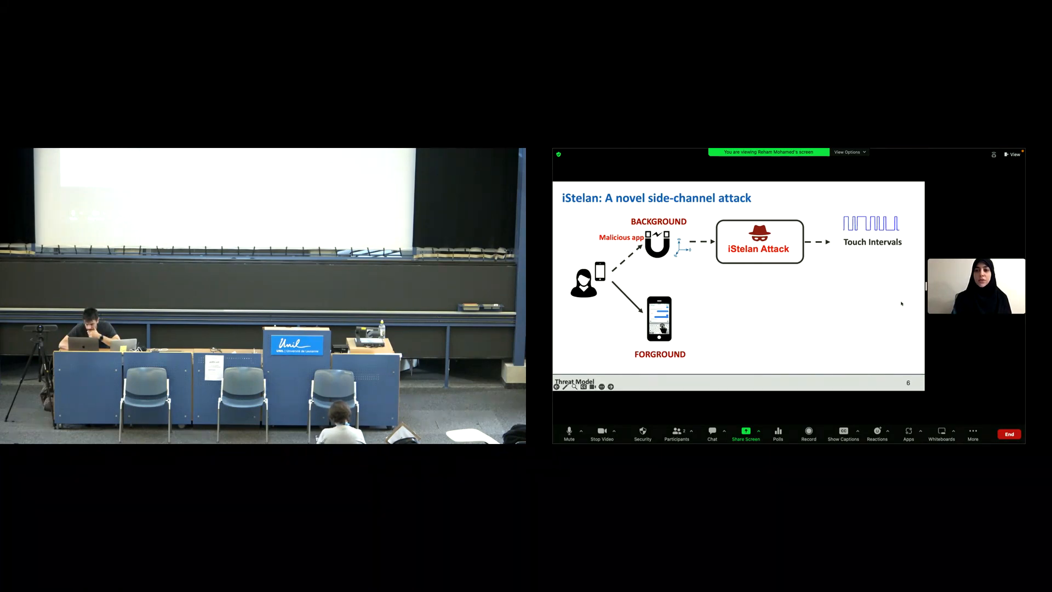
pyautogui.moveTo(854, 288)
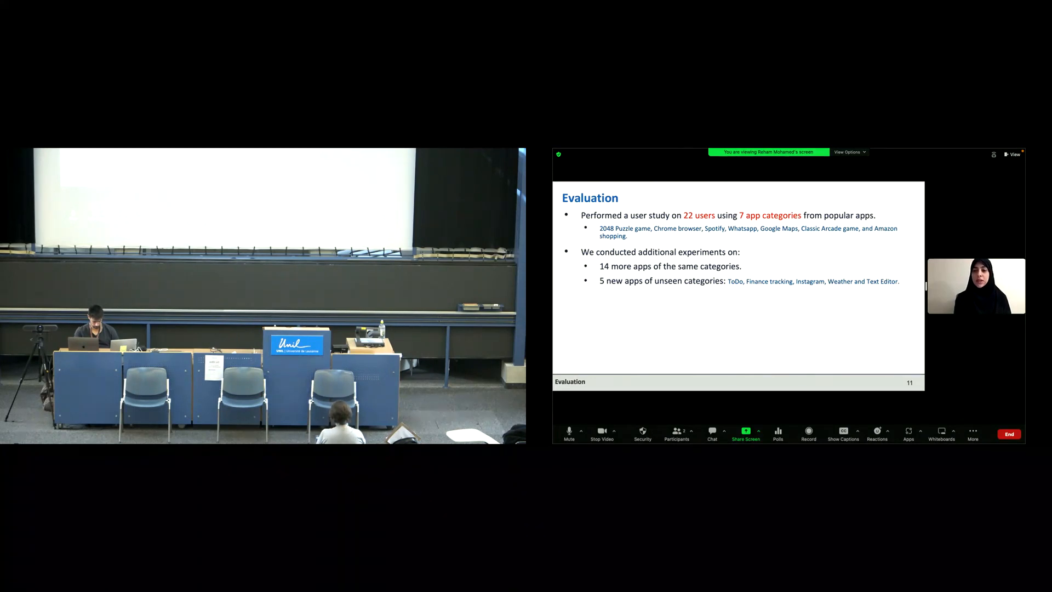
pyautogui.press('right')
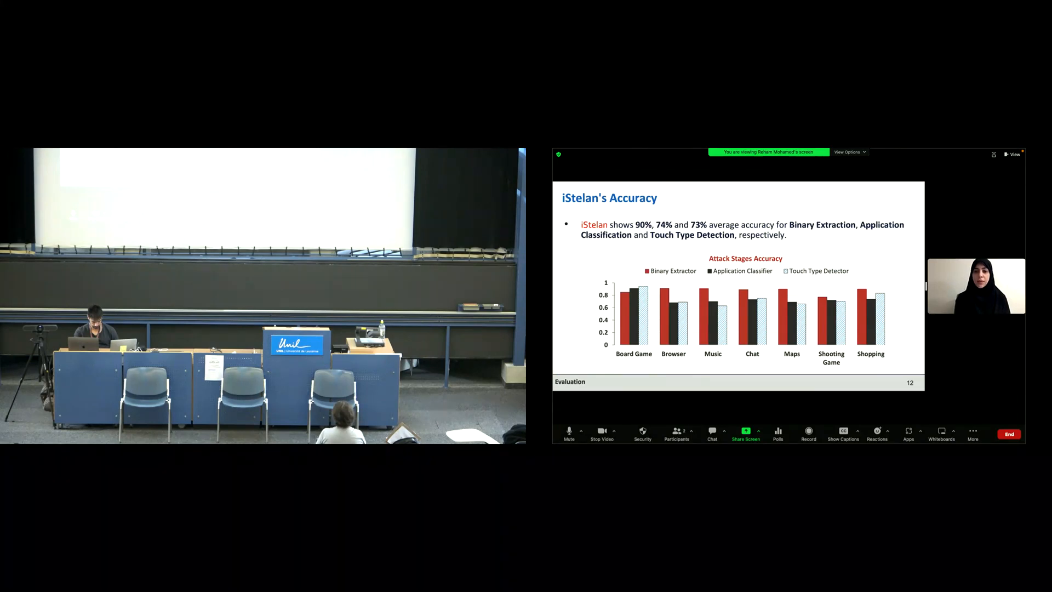
pyautogui.press('right')
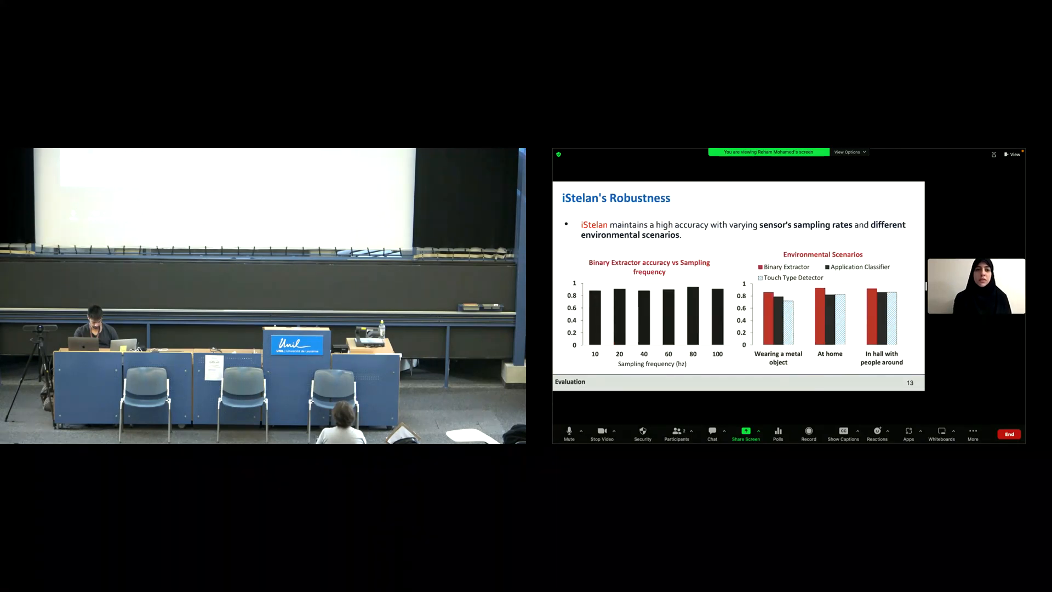